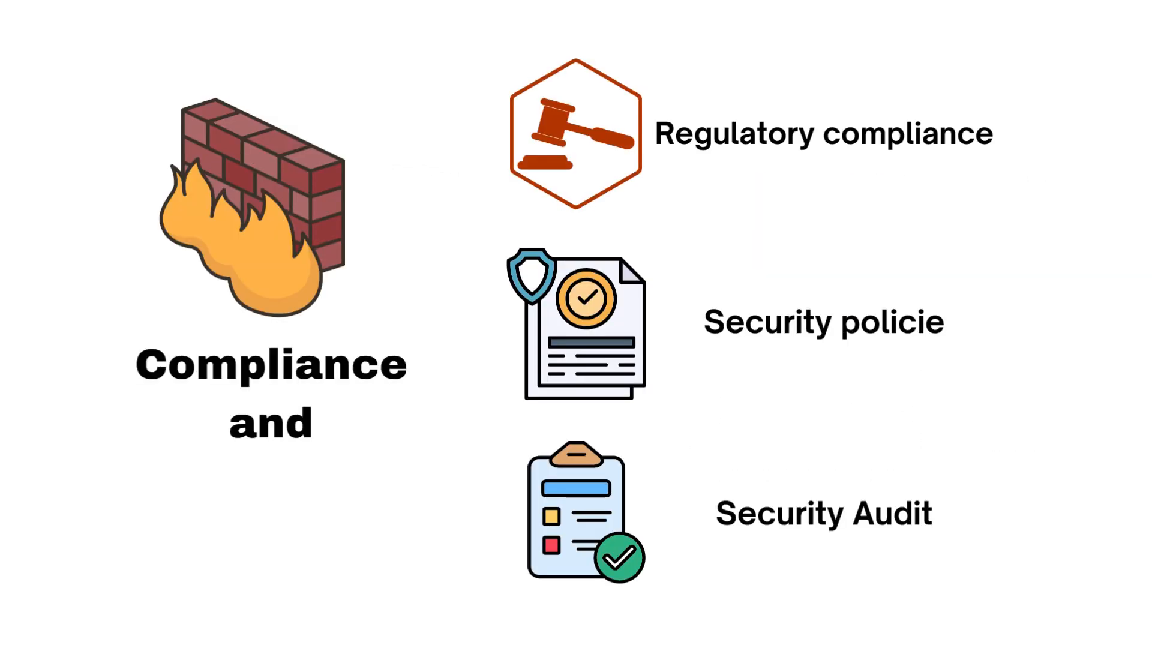
type("Legal Requir")
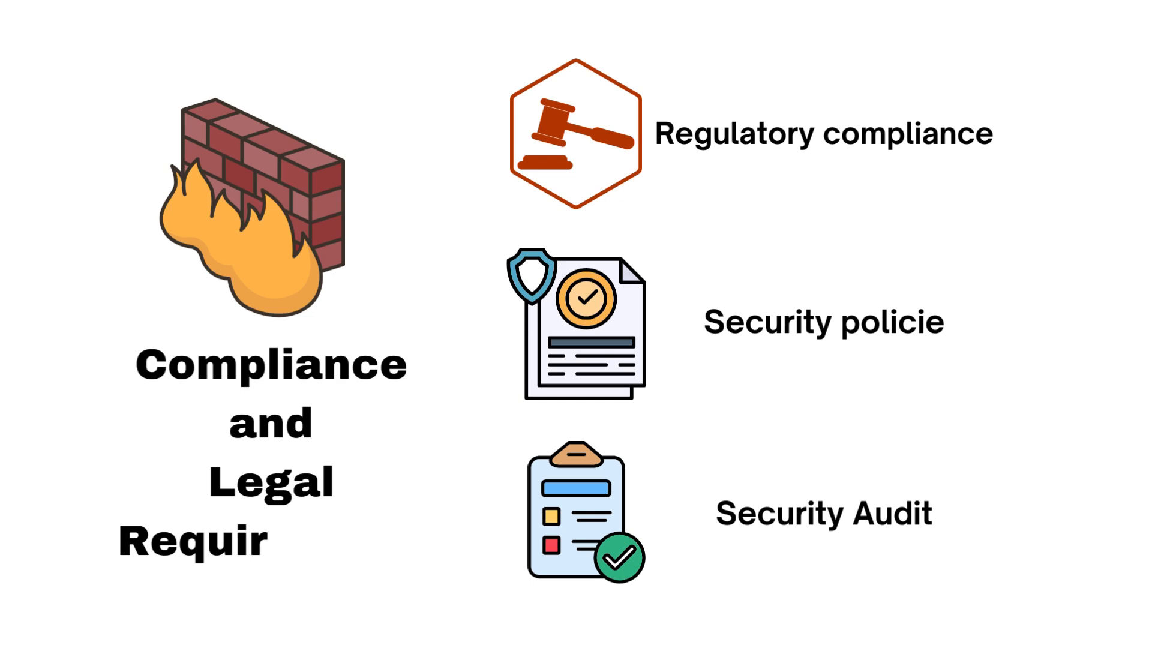